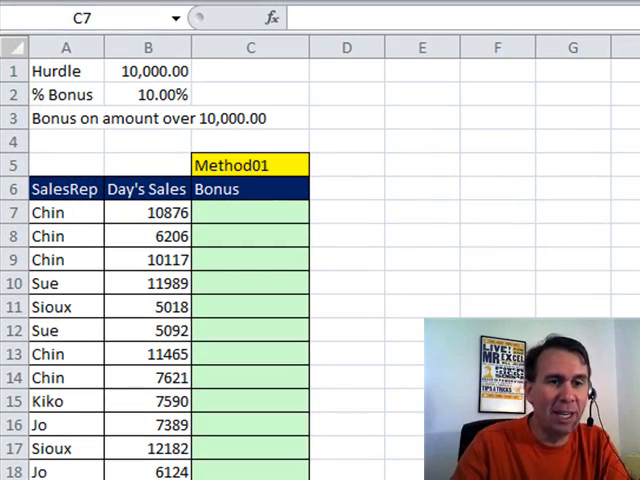
Check the hurdle in B1 and the bonus percentage in B2 before returning to C7.
{"action": "left_click", "coordinate": [251, 212]}
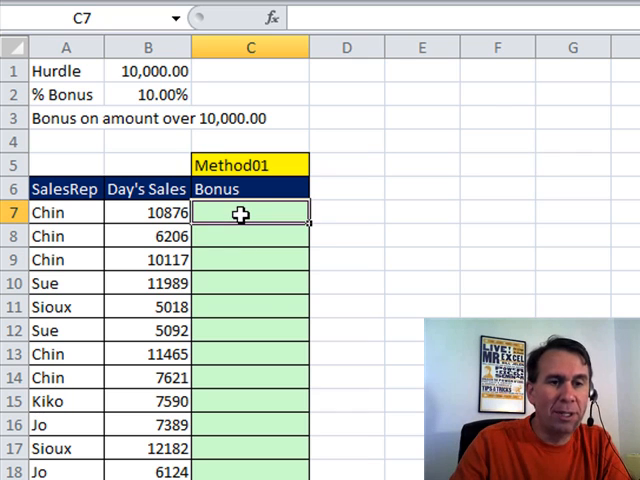
{"action": "mouse_move", "coordinate": [266, 328]}
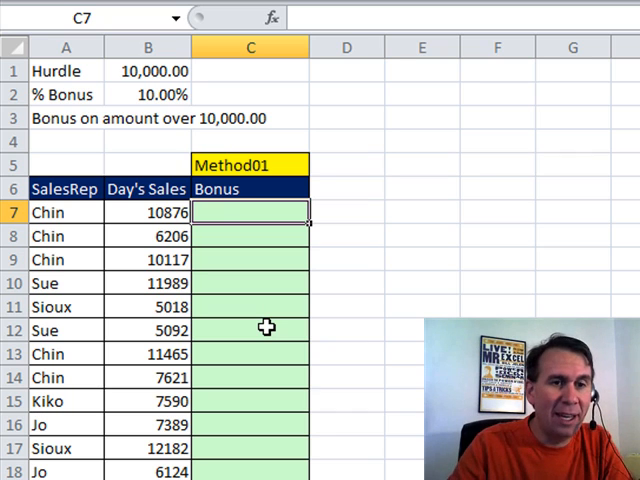
{"action": "left_click", "coordinate": [148, 71]}
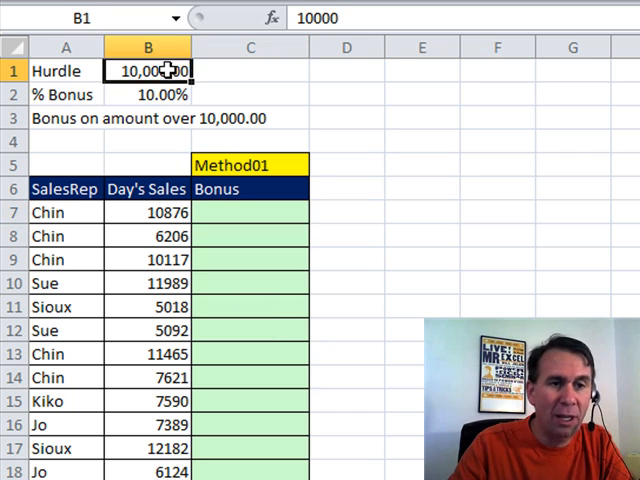
{"action": "left_click", "coordinate": [148, 94]}
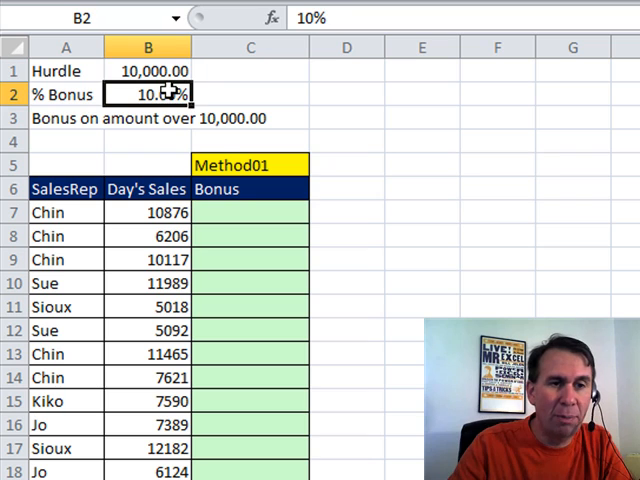
{"action": "left_click", "coordinate": [250, 212]}
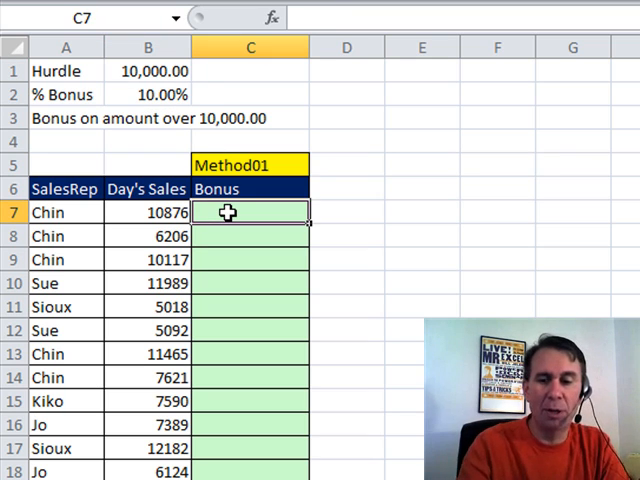
Enter =(B7-$B$1)*$B$2 in C7, fill it down, and check the copy in C8.
{"action": "type", "text": "=("}
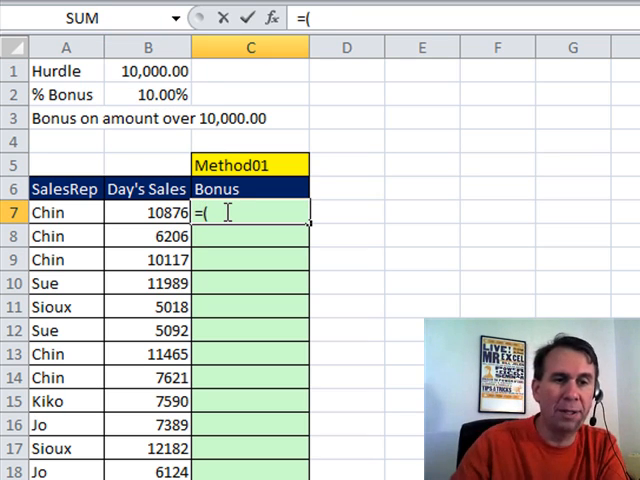
{"action": "left_click", "coordinate": [147, 212]}
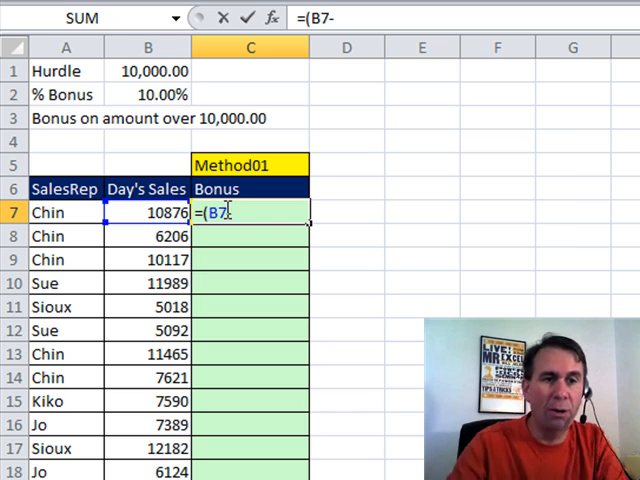
{"action": "left_click", "coordinate": [148, 71]}
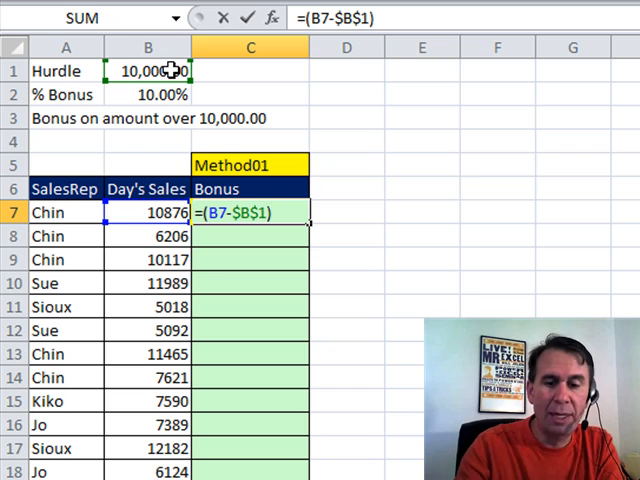
{"action": "type", "text": "*"}
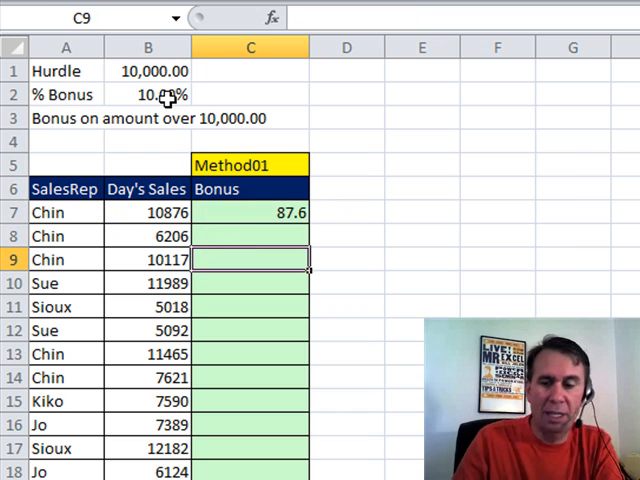
{"action": "left_click", "coordinate": [250, 212]}
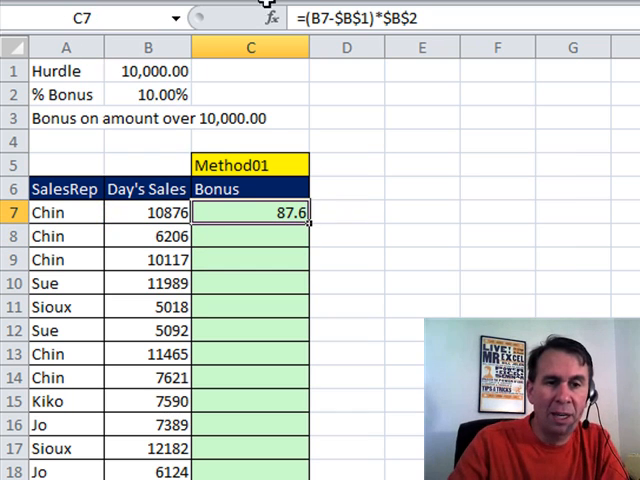
{"action": "mouse_move", "coordinate": [310, 232]}
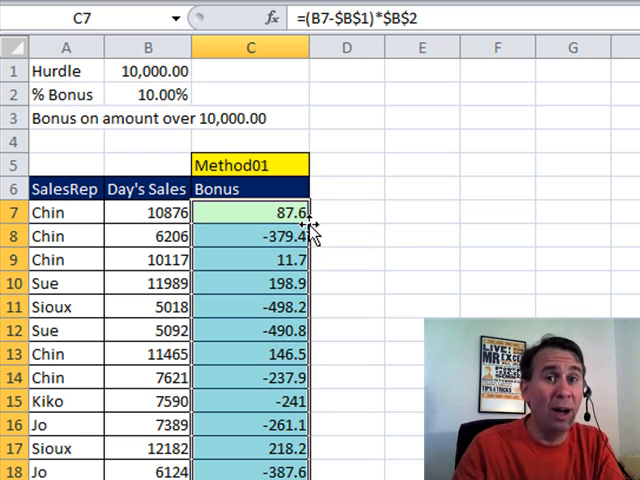
{"action": "left_click", "coordinate": [251, 236]}
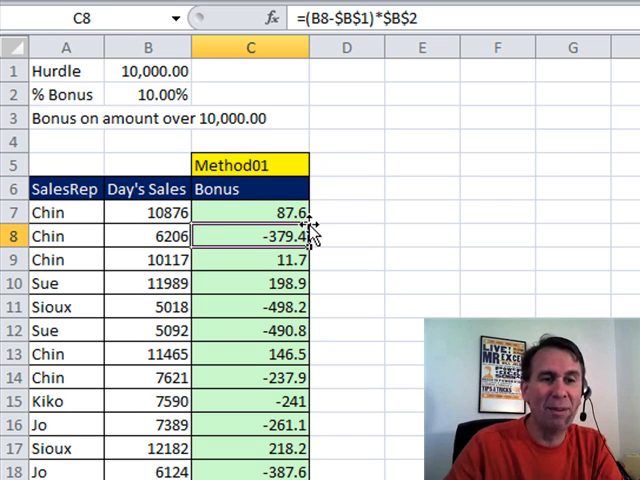
{"action": "left_click", "coordinate": [251, 211]}
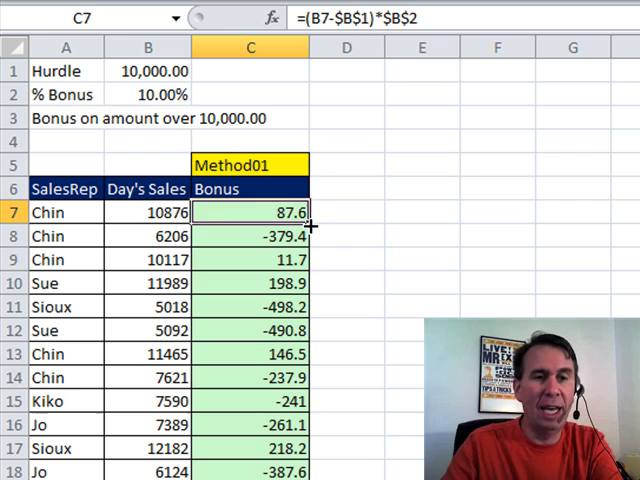
Wrap the C7 formula as =IF(B7>=10000,(B7-$B$1)*$B$2,0) so low sales pay zero.
{"action": "double_click", "coordinate": [251, 211]}
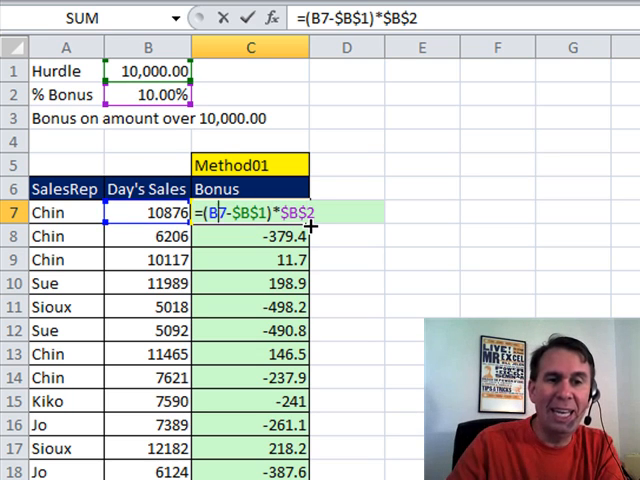
{"action": "type", "text": "IF(B7"}
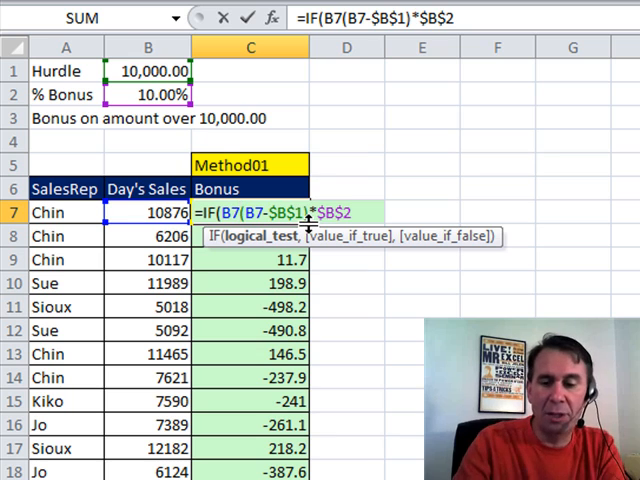
{"action": "type", "text": ">=1"}
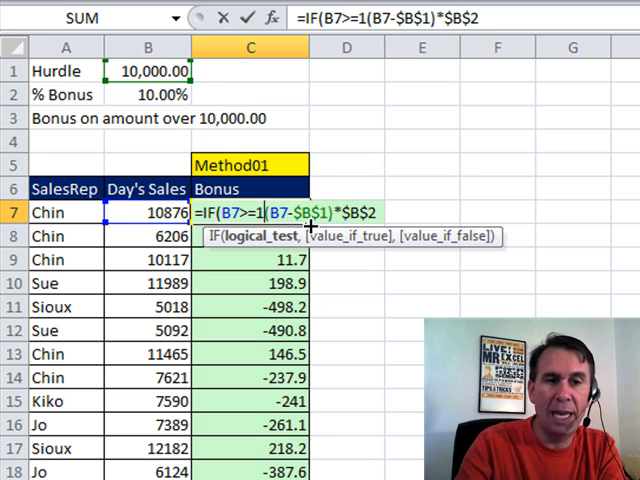
{"action": "type", "text": "0000"}
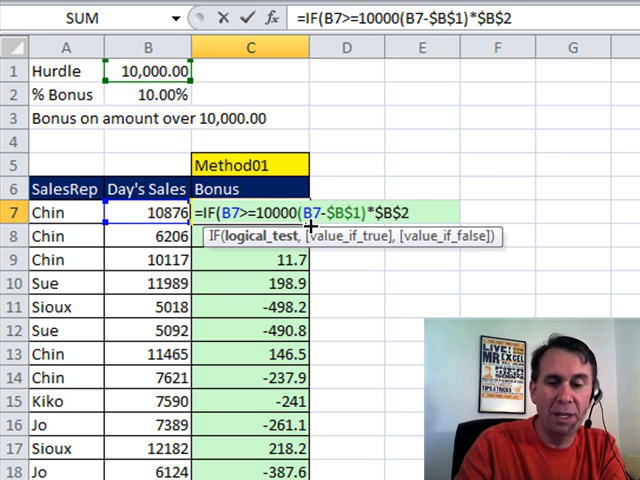
{"action": "type", "text": ","}
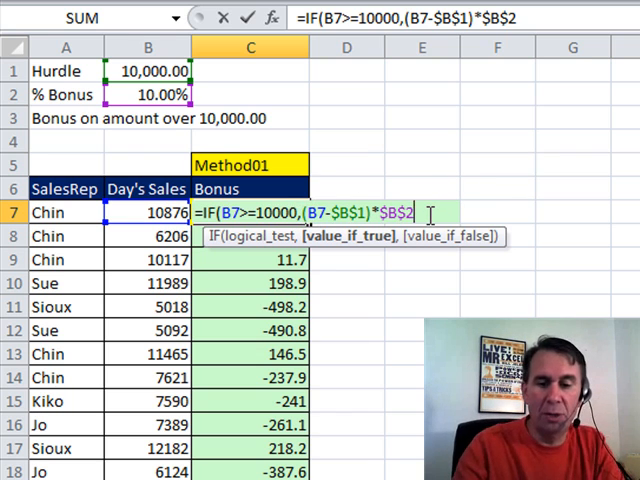
{"action": "type", "text": ",0)"}
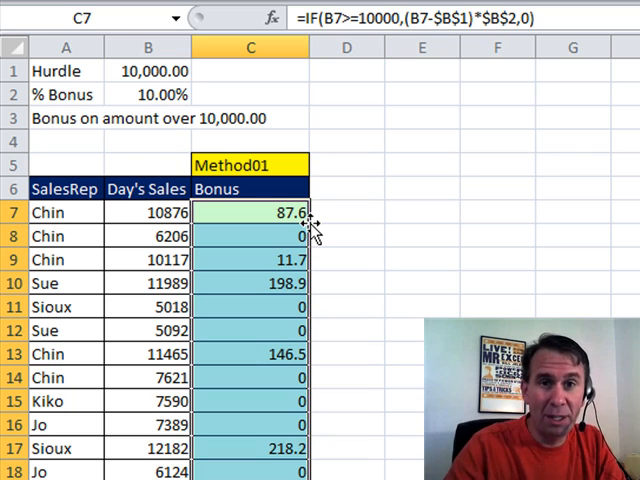
Review the IF bonus formula in C7 and leave it unchanged.
{"action": "double_click", "coordinate": [251, 212]}
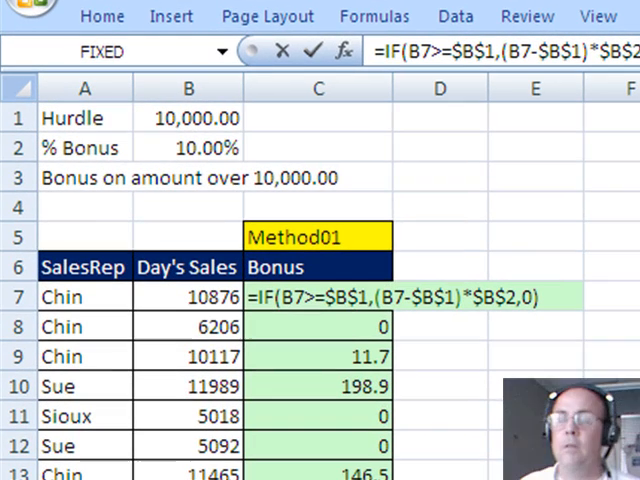
{"action": "mouse_move", "coordinate": [338, 280]}
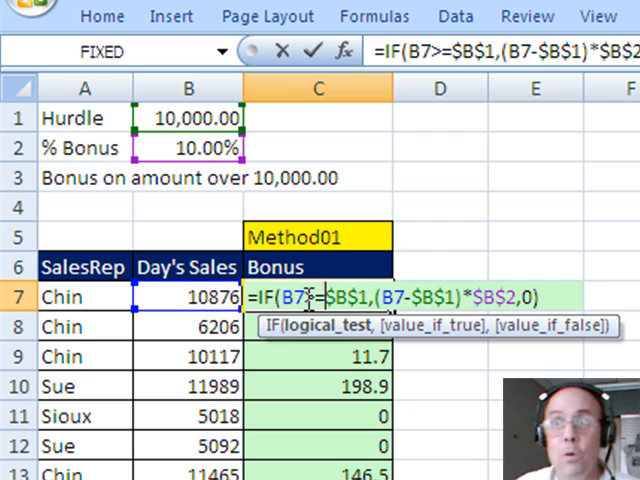
{"action": "mouse_move", "coordinate": [438, 328]}
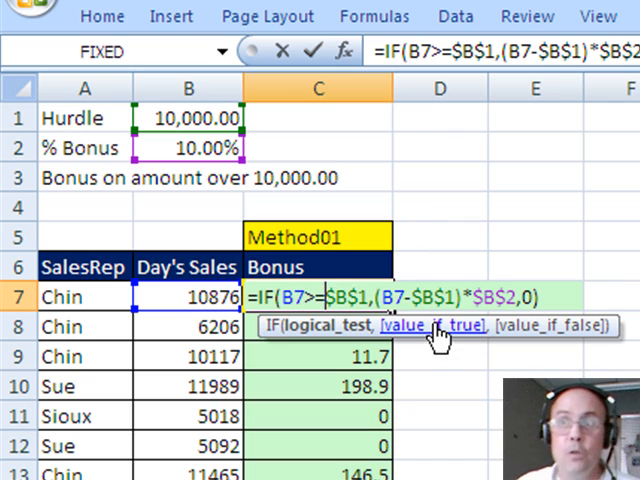
{"action": "key", "text": "Return"}
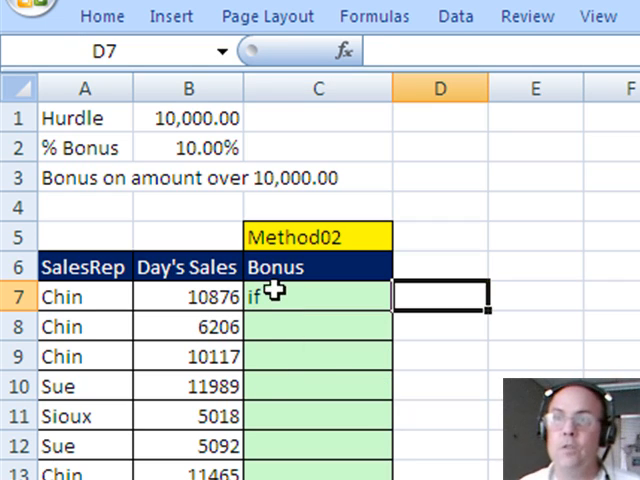
On Method02, enter =IF(B7<B$1,0,(B7-B$1)*B$2) into all selected Bonus cells.
{"action": "type", "text": "=IF("}
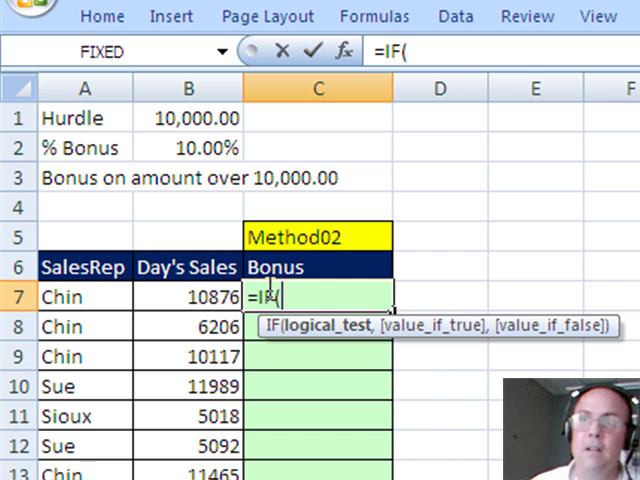
{"action": "left_click", "coordinate": [186, 296]}
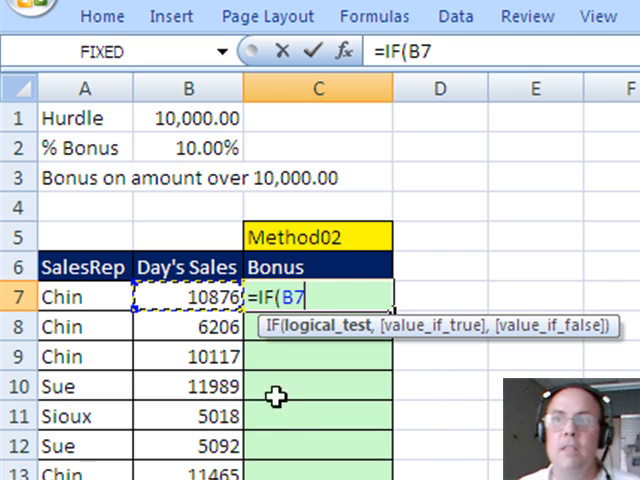
{"action": "mouse_move", "coordinate": [287, 418]}
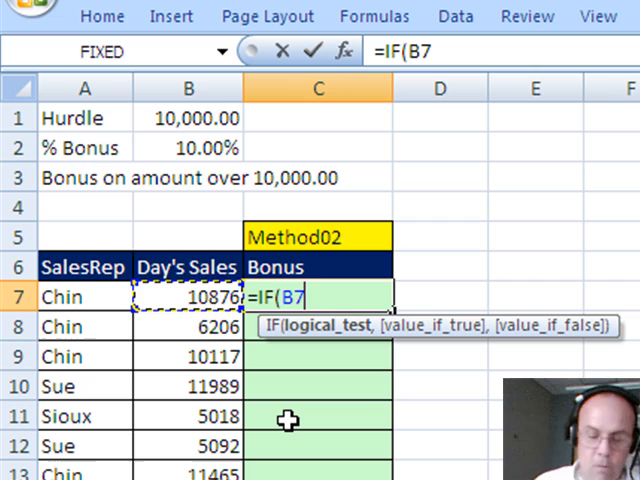
{"action": "type", "text": "<"}
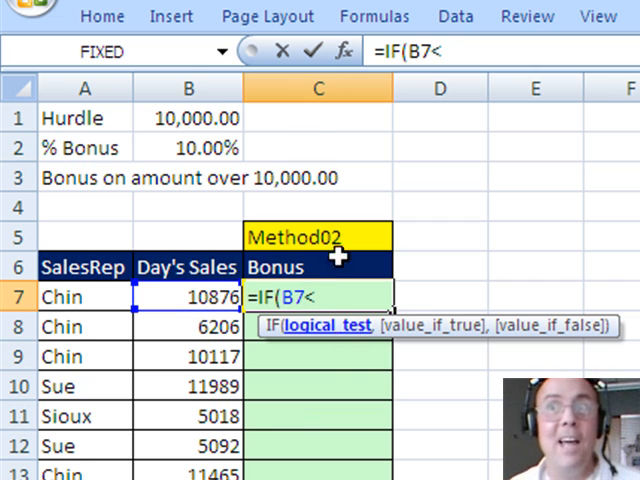
{"action": "left_click", "coordinate": [188, 117]}
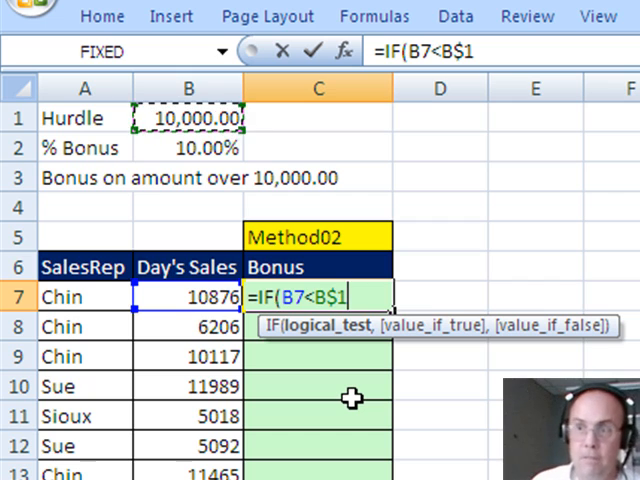
{"action": "type", "text": ","}
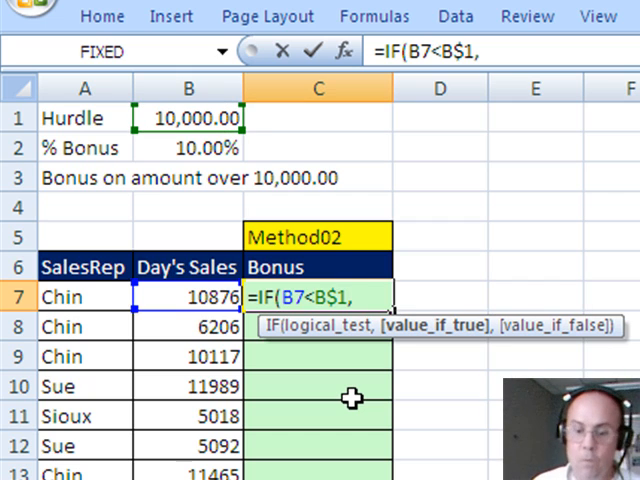
{"action": "type", "text": "0"}
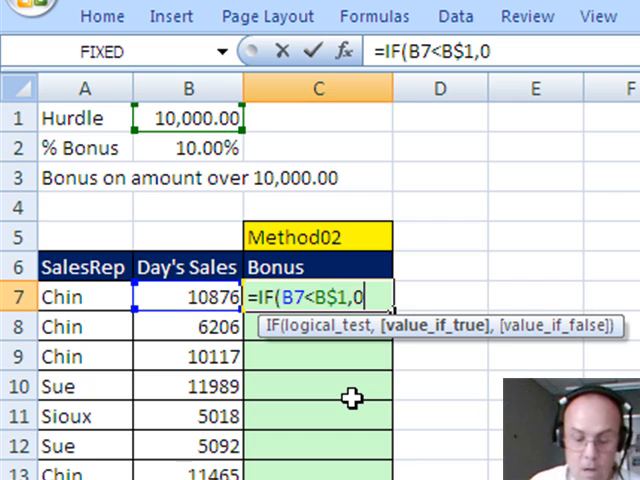
{"action": "type", "text": "("}
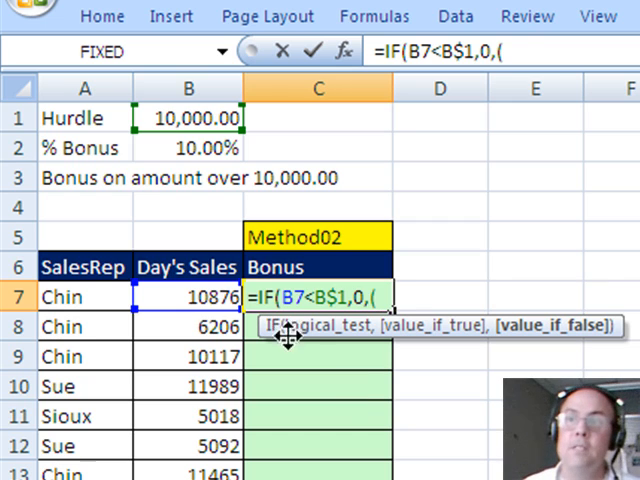
{"action": "type", "text": "B7-"}
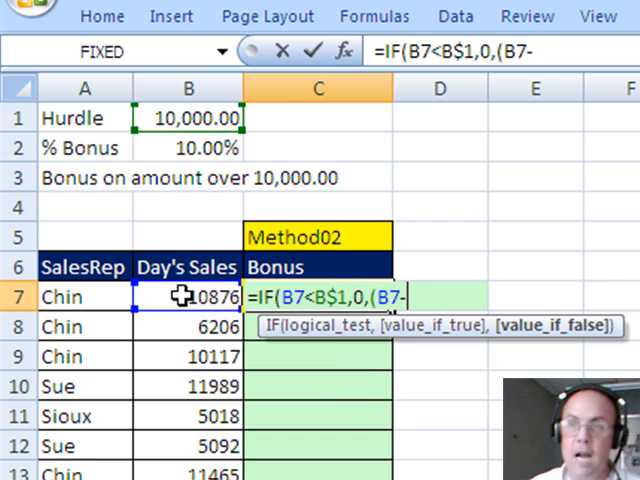
{"action": "left_click", "coordinate": [188, 118]}
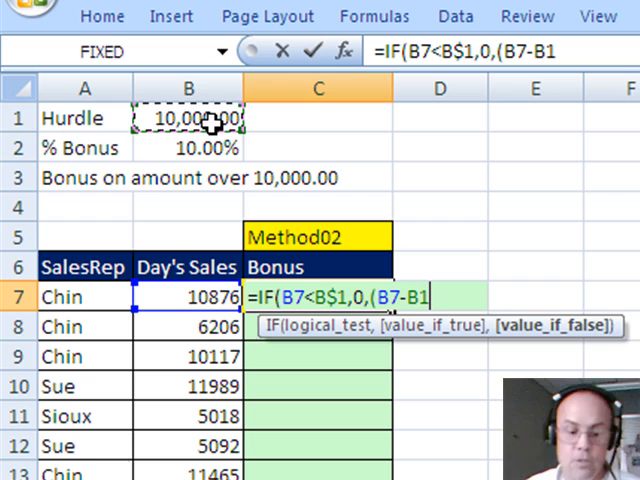
{"action": "type", "text": "$"}
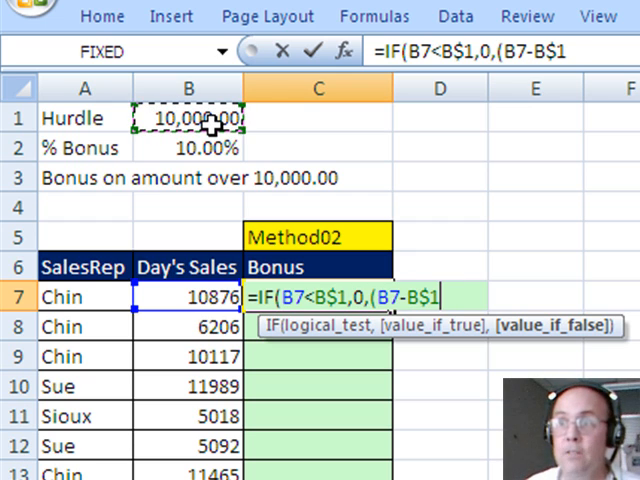
{"action": "type", "text": "*"}
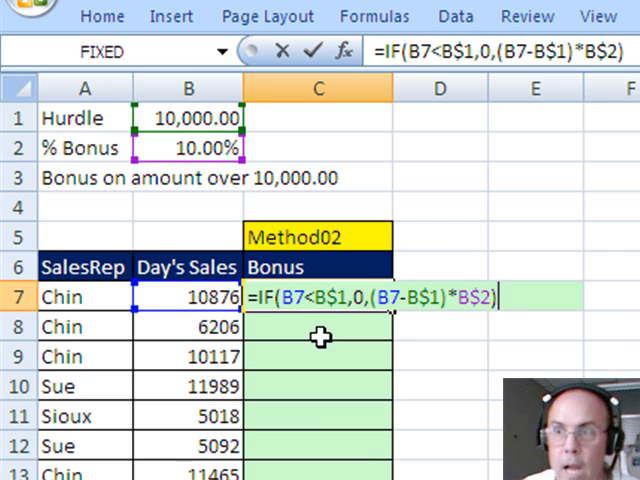
{"action": "key", "text": "Return"}
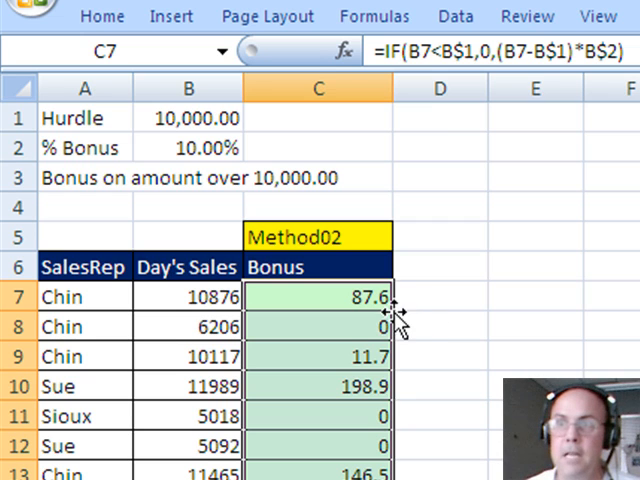
Inspect the Method02 C7 formula, then compare it with Method01's C7 formula.
{"action": "double_click", "coordinate": [318, 296]}
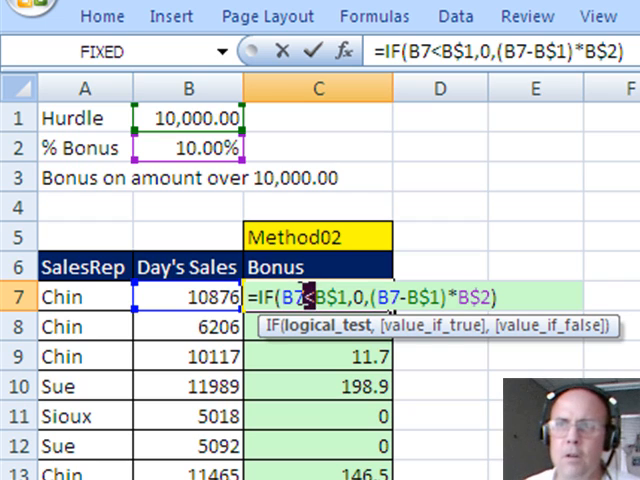
{"action": "key", "text": "Return"}
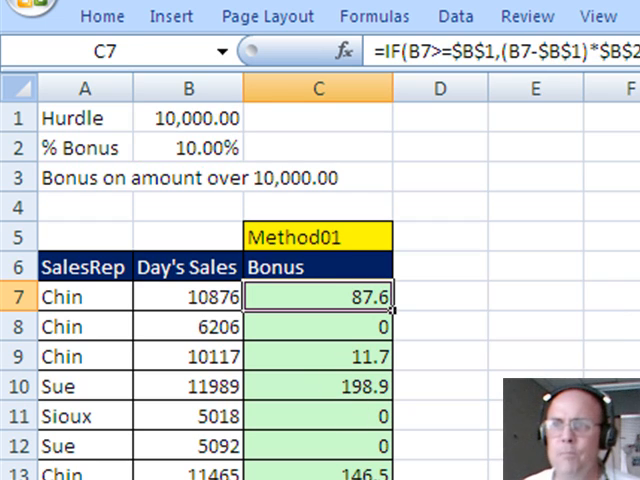
{"action": "double_click", "coordinate": [318, 295]}
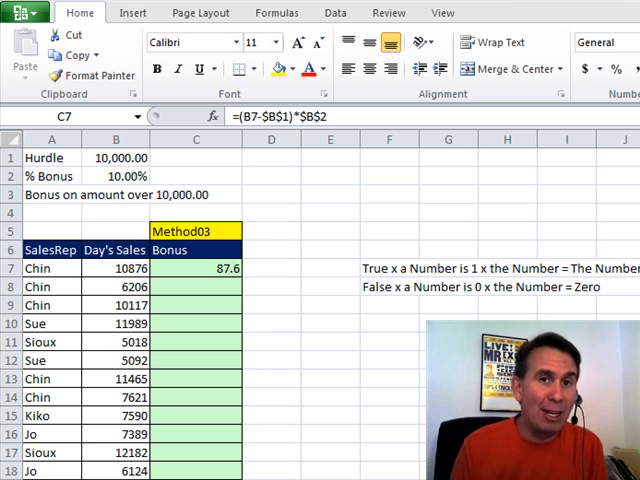
{"action": "mouse_move", "coordinate": [390, 287]}
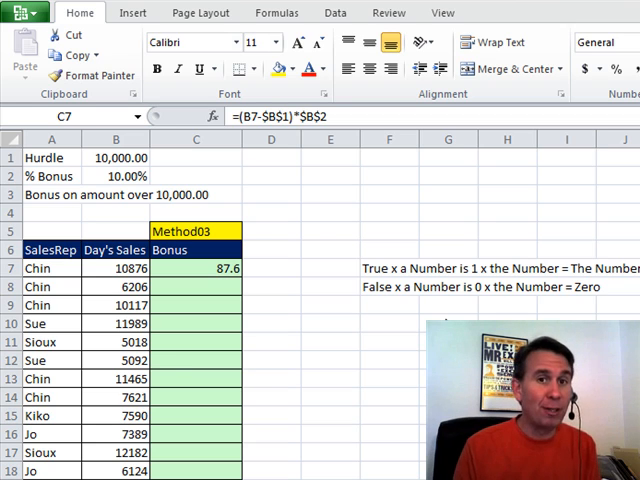
{"action": "mouse_move", "coordinate": [409, 324]}
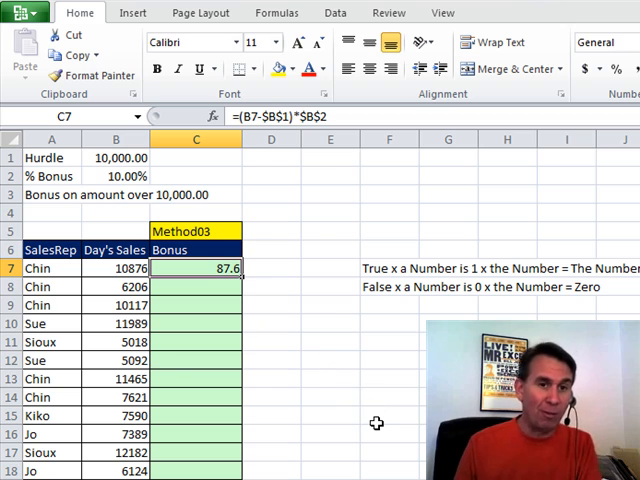
Append *(B7>=$B$1) to the Method03 bonus formula =(B7-$B$1)*$B$2 in C7.
{"action": "double_click", "coordinate": [196, 268]}
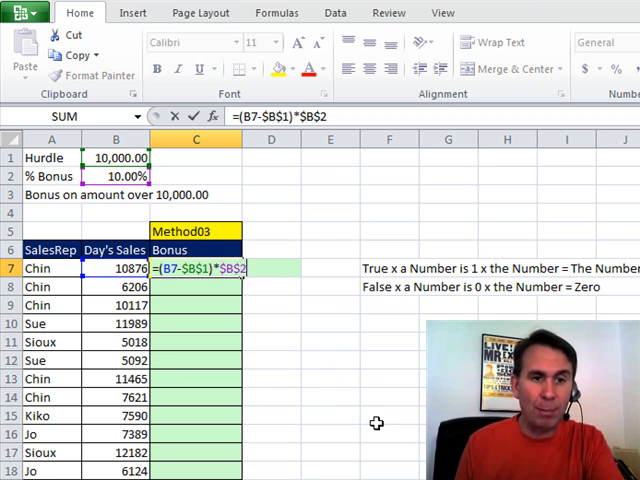
{"action": "type", "text": "*"}
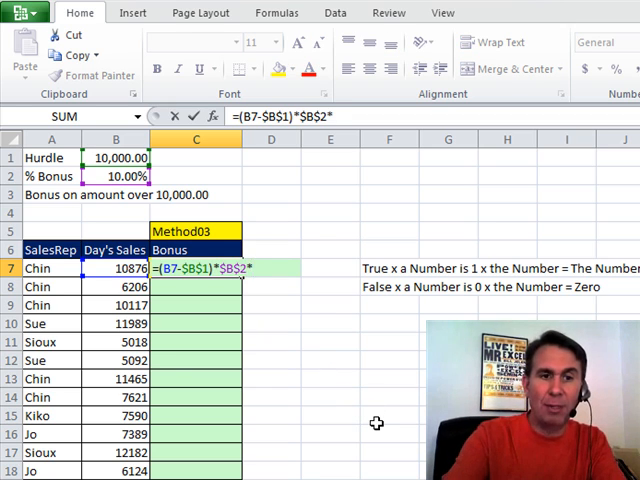
{"action": "type", "text": "("}
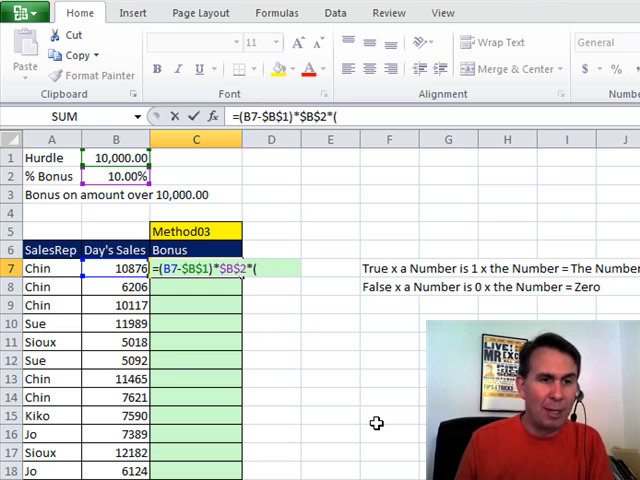
{"action": "type", "text": "B7"}
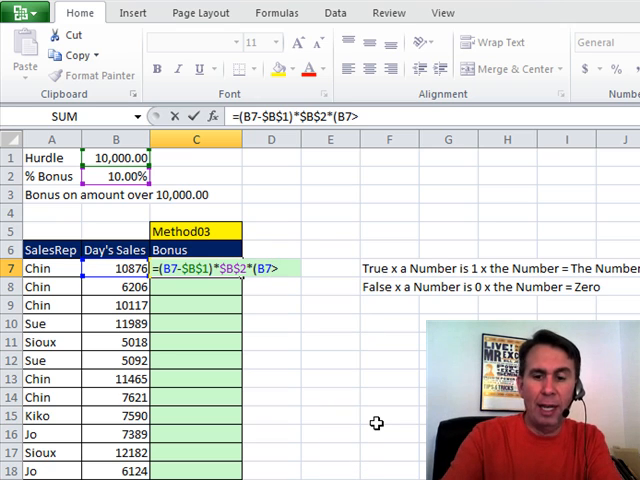
{"action": "type", "text": ">=$"}
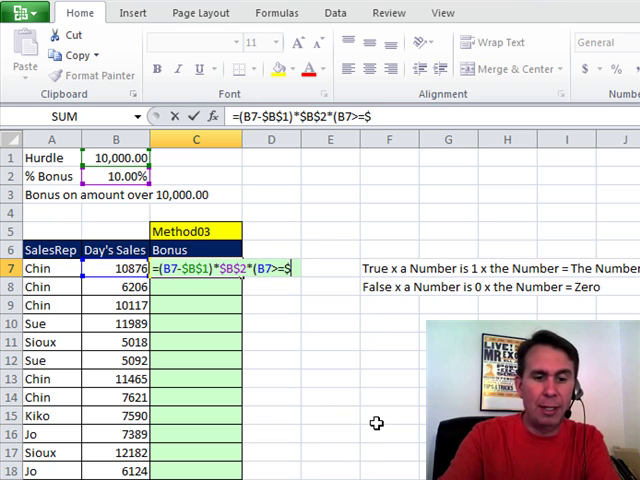
{"action": "type", "text": "B$1"}
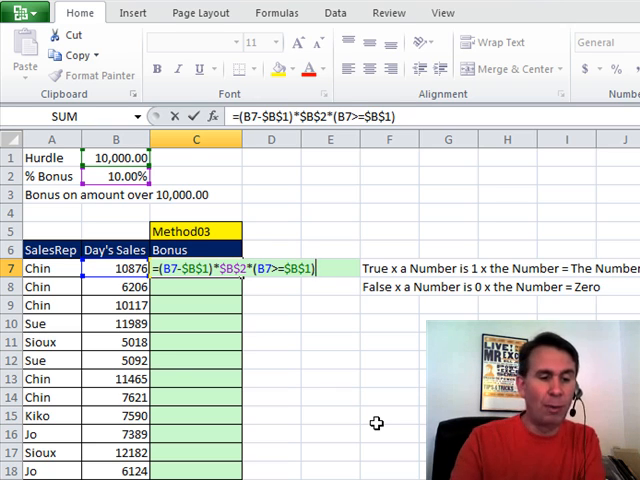
{"action": "key", "text": "Return"}
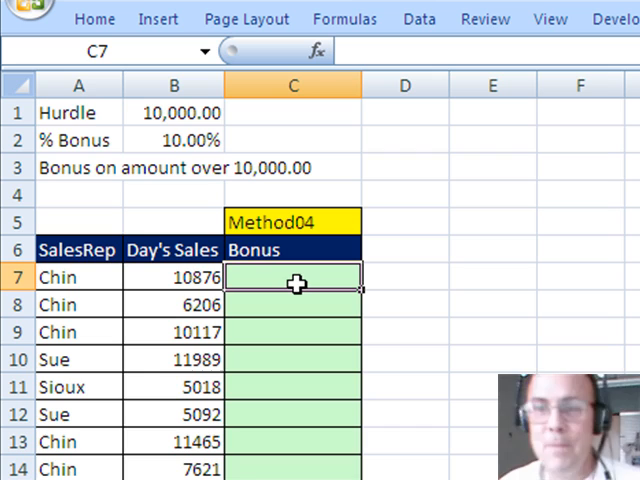
On Method04, enter =(B7-B$1)*B$2 into all Bonus cells at once.
{"action": "type", "text": "=("}
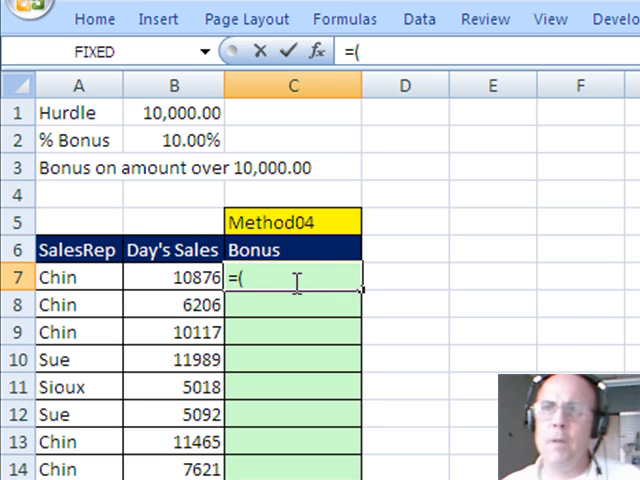
{"action": "left_click", "coordinate": [175, 277]}
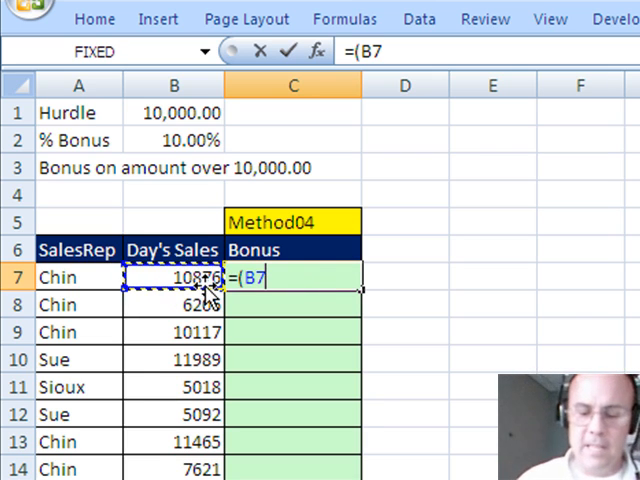
{"action": "left_click", "coordinate": [174, 112]}
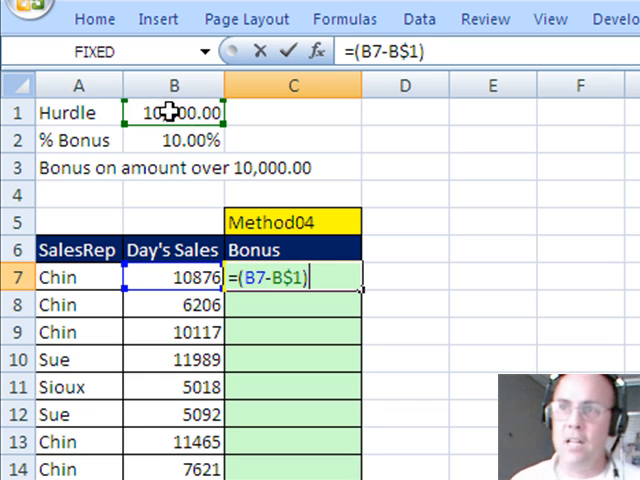
{"action": "left_click", "coordinate": [174, 140]}
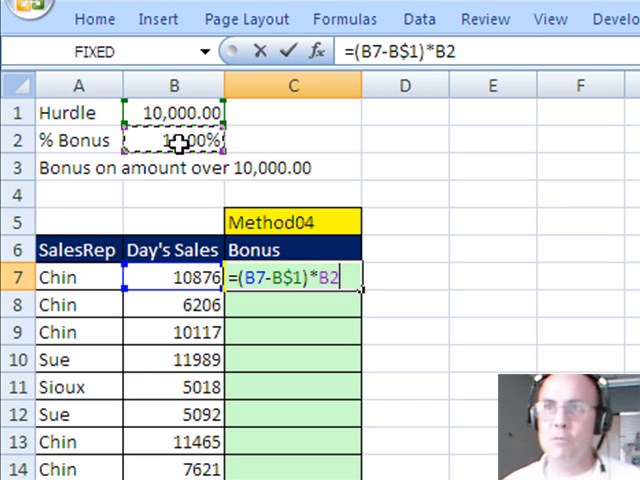
{"action": "key", "text": "Return"}
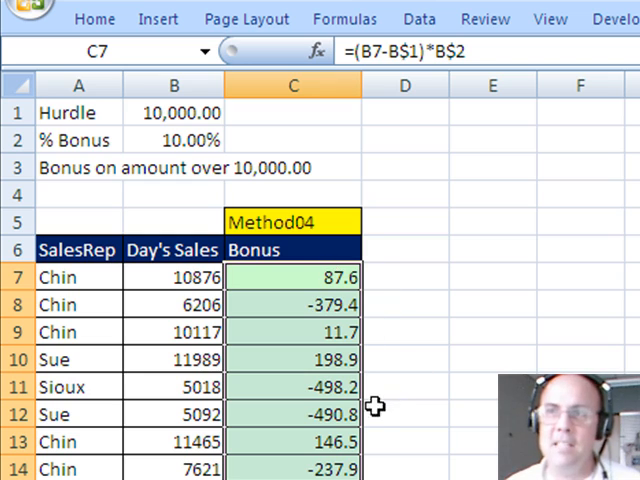
{"action": "mouse_move", "coordinate": [262, 265]}
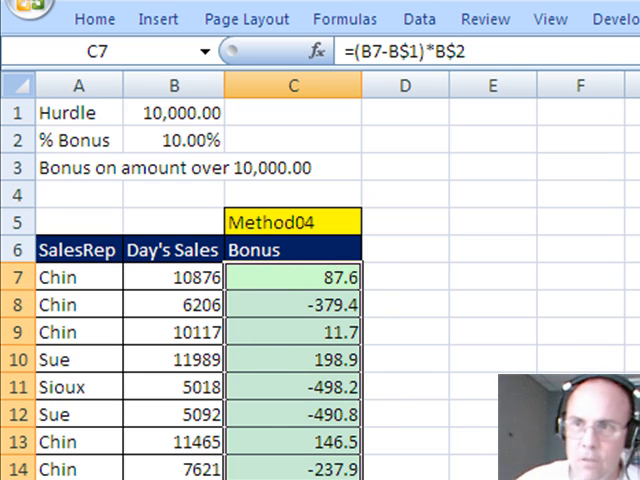
Rewrite the Method04 bonus as =MAX((B7-B$1)*B$2,0) and copy it down.
{"action": "double_click", "coordinate": [293, 277]}
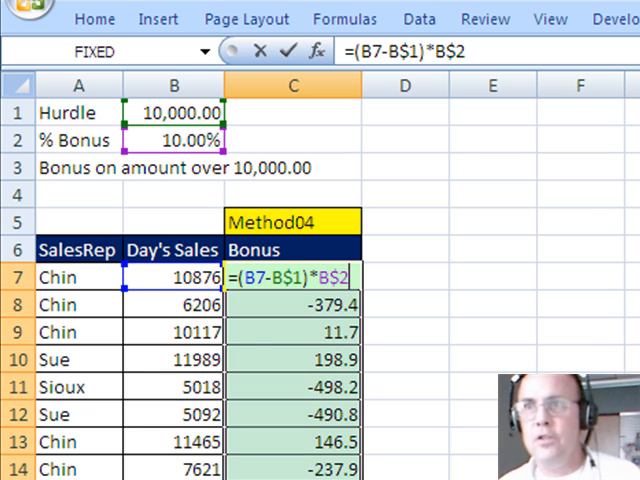
{"action": "mouse_move", "coordinate": [273, 344]}
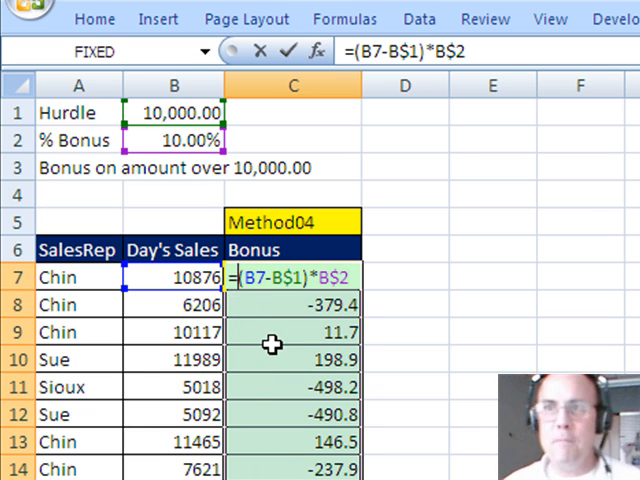
{"action": "type", "text": "=max("}
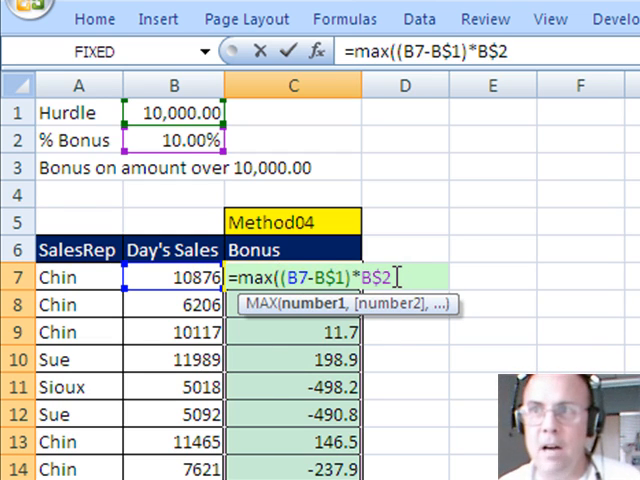
{"action": "type", "text": ","}
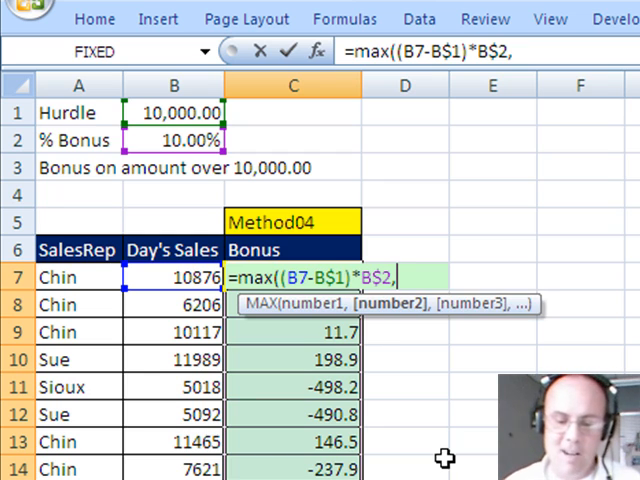
{"action": "type", "text": "0)"}
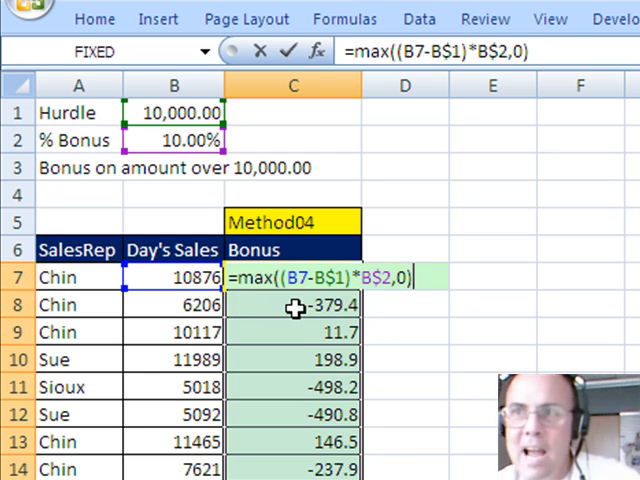
{"action": "mouse_move", "coordinate": [400, 290]}
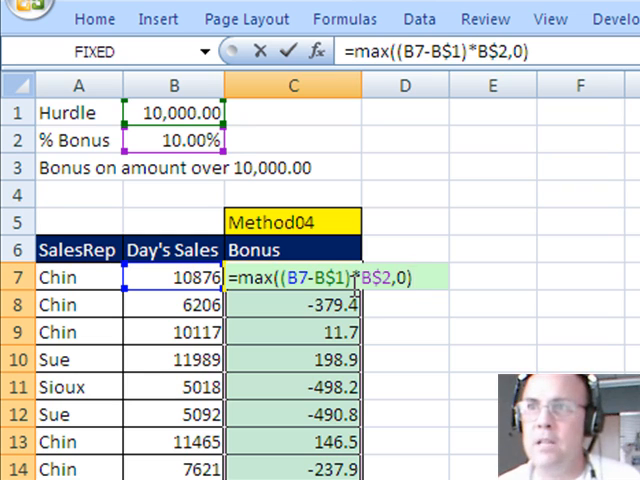
{"action": "key", "text": "Return"}
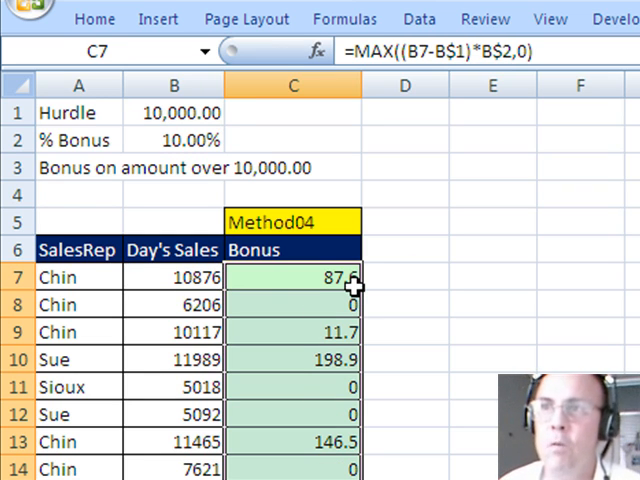
{"action": "double_click", "coordinate": [293, 277]}
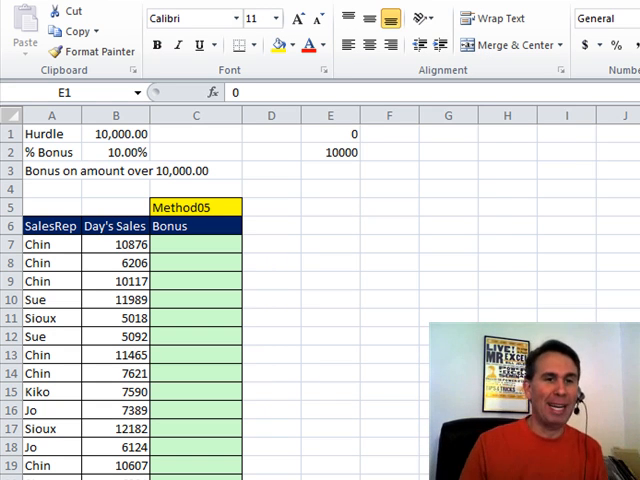
Enter rates 0% and 10% in F1:F2 beside thresholds 0 and 10000.
{"action": "left_click", "coordinate": [330, 134]}
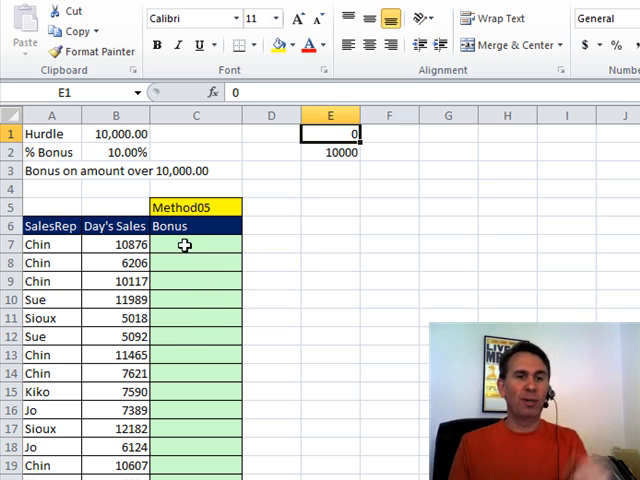
{"action": "left_click", "coordinate": [389, 134]}
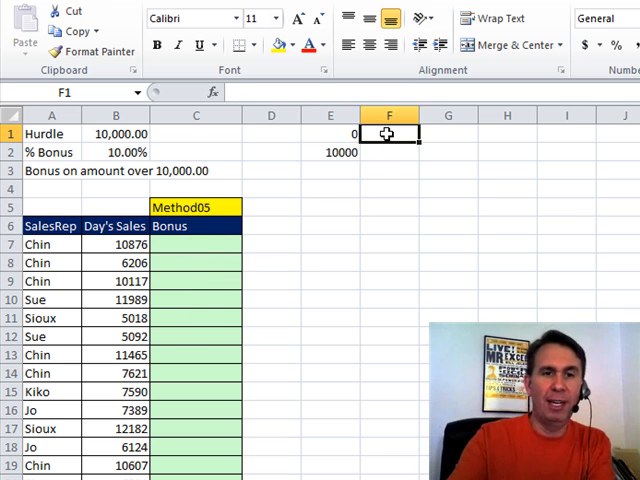
{"action": "type", "text": "0%"}
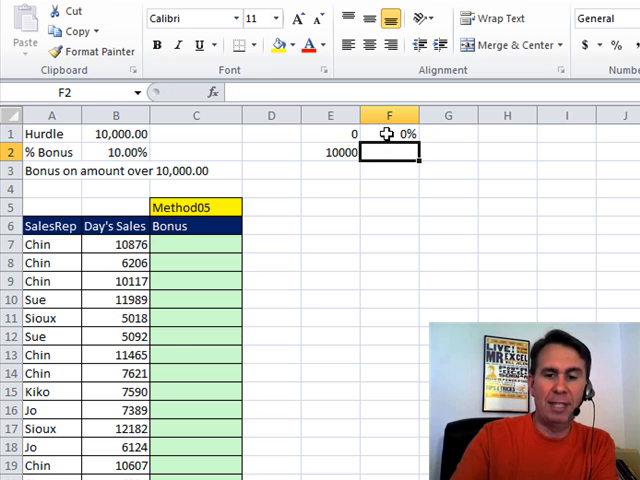
{"action": "type", "text": "10%"}
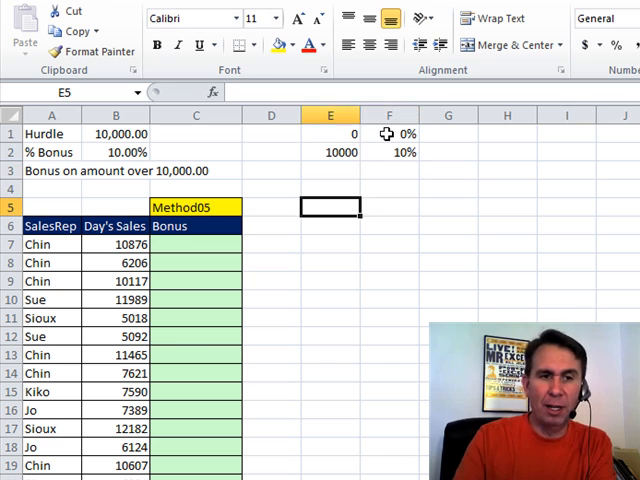
Enter =VLOOKUP(B7,$E$1:$F$2,2) in C7 and drag it down the Bonus column.
{"action": "type", "text": "=vlo"}
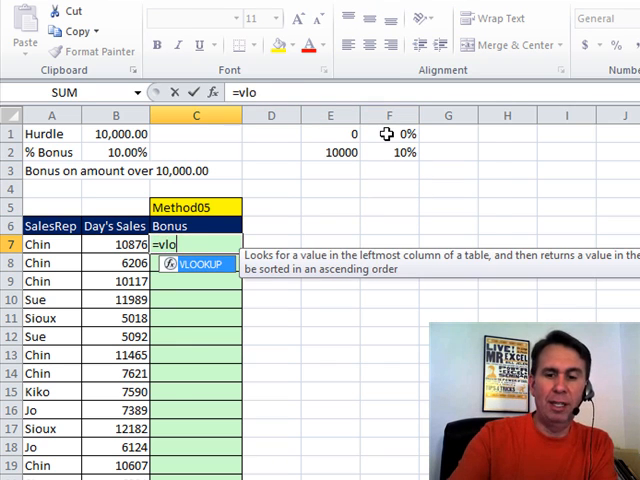
{"action": "type", "text": "okup(B7"}
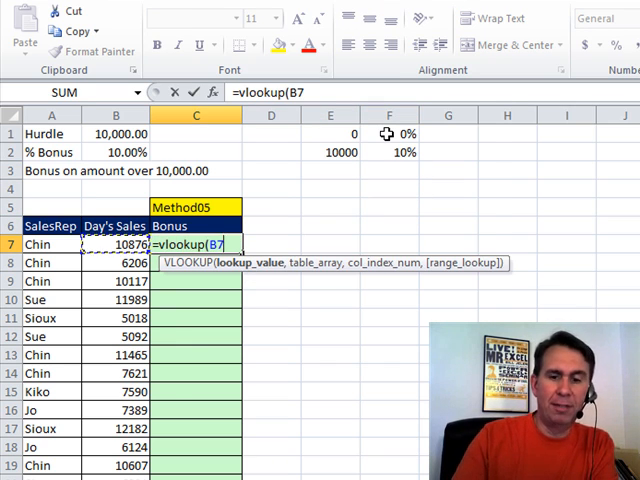
{"action": "left_click", "coordinate": [330, 133]}
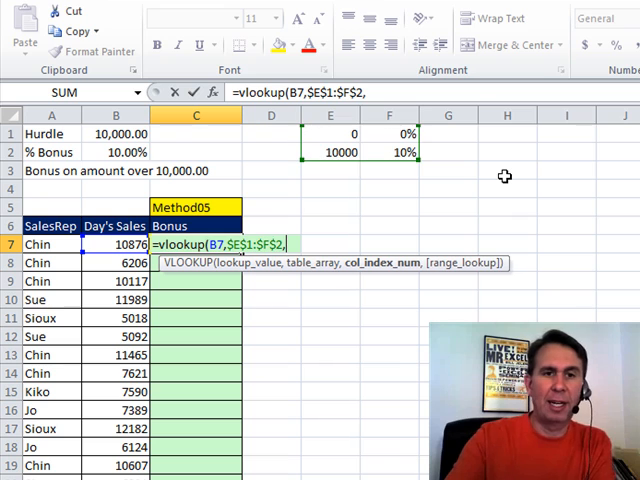
{"action": "type", "text": "2)"}
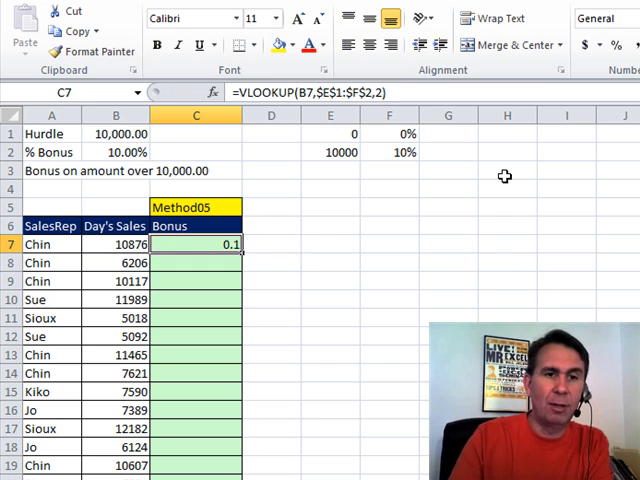
{"action": "mouse_move", "coordinate": [245, 253]}
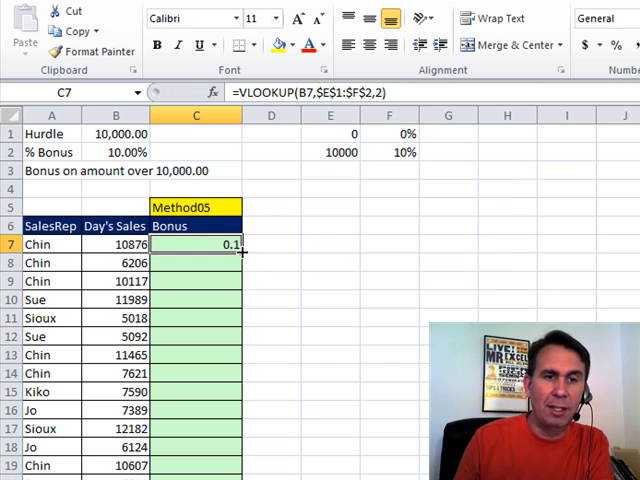
{"action": "left_click_drag", "start_coordinate": [238, 248], "coordinate": [238, 465]}
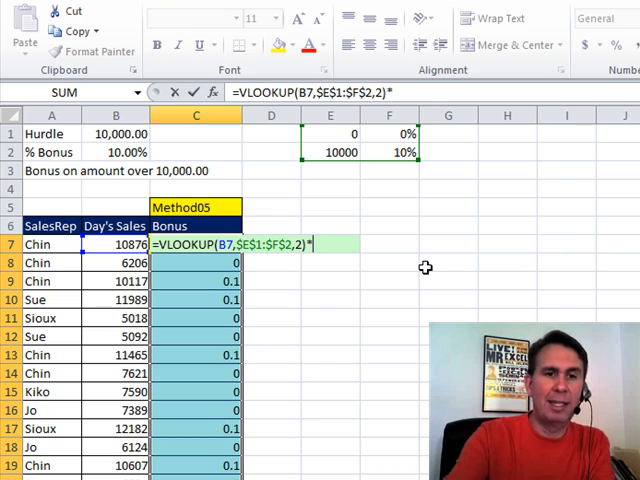
Multiply the VLOOKUP rate by (B7-$B$1) and fill all Method05 Bonus cells.
{"action": "type", "text": "("}
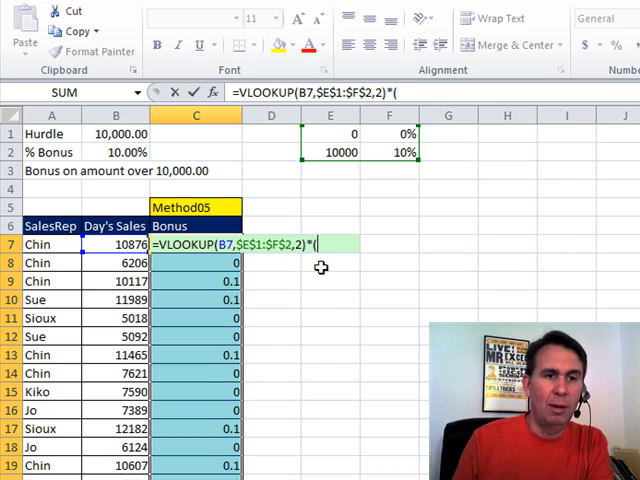
{"action": "left_click", "coordinate": [112, 244]}
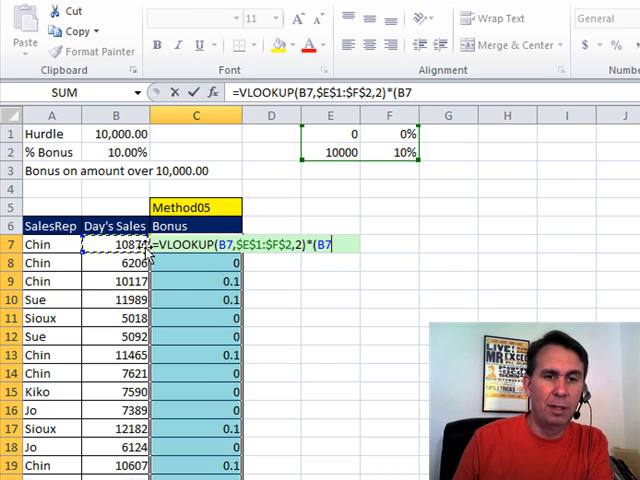
{"action": "type", "text": "-"}
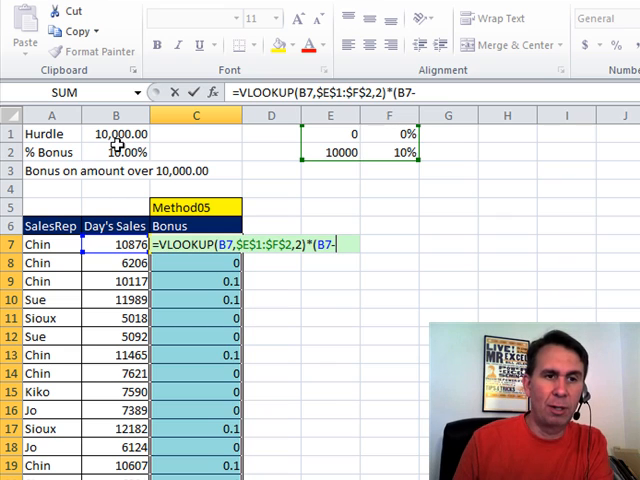
{"action": "left_click", "coordinate": [115, 134]}
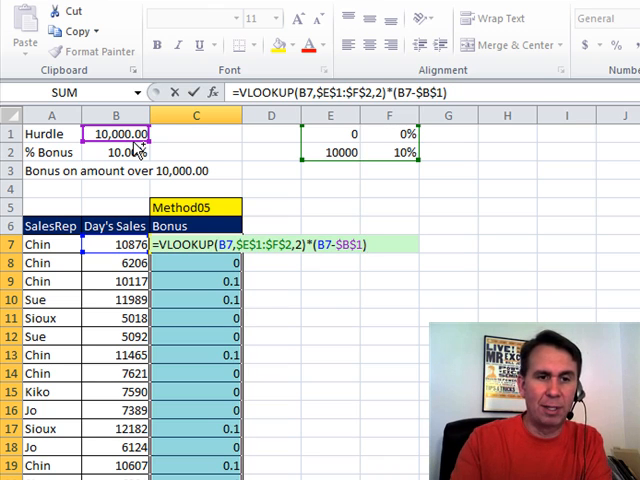
{"action": "key", "text": "Return"}
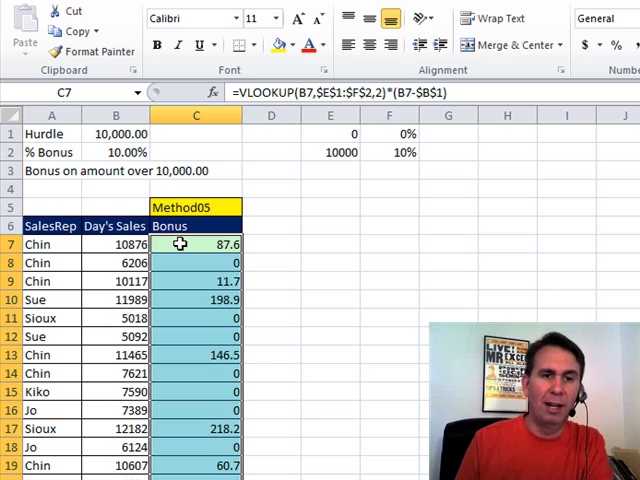